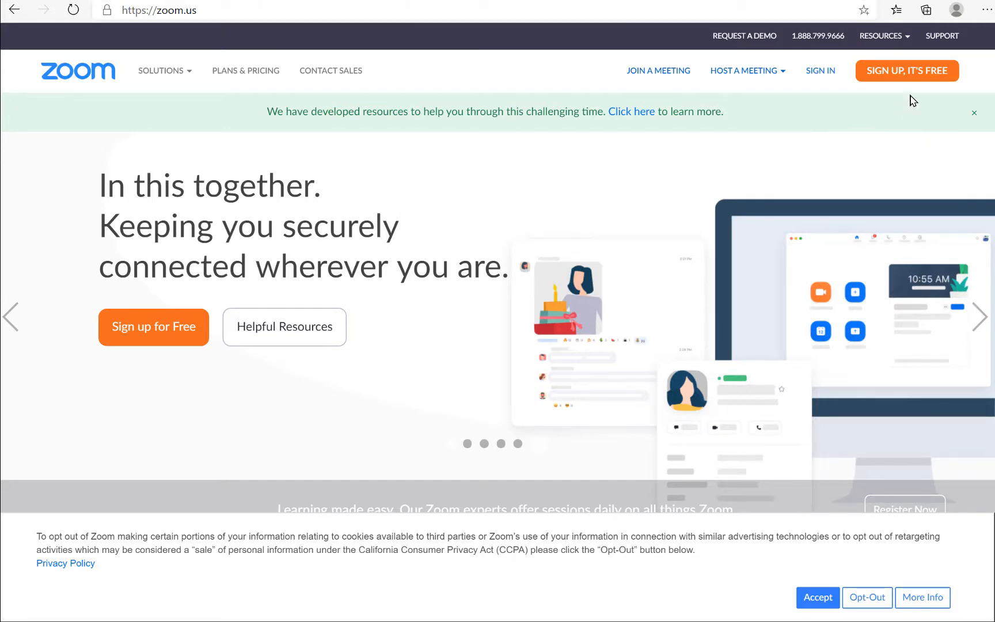
mouse_move(912, 80)
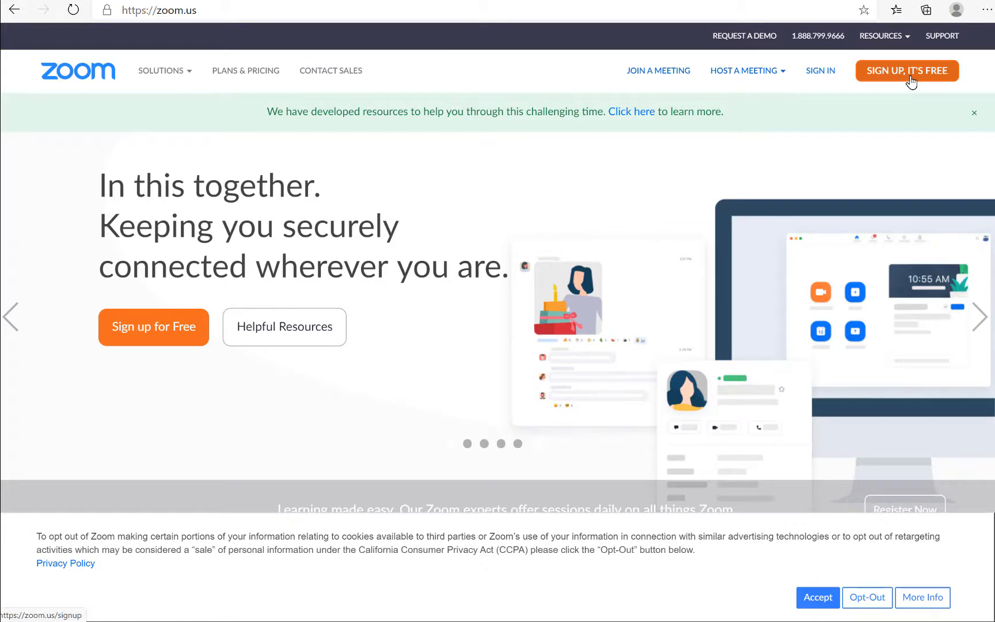
click(906, 70)
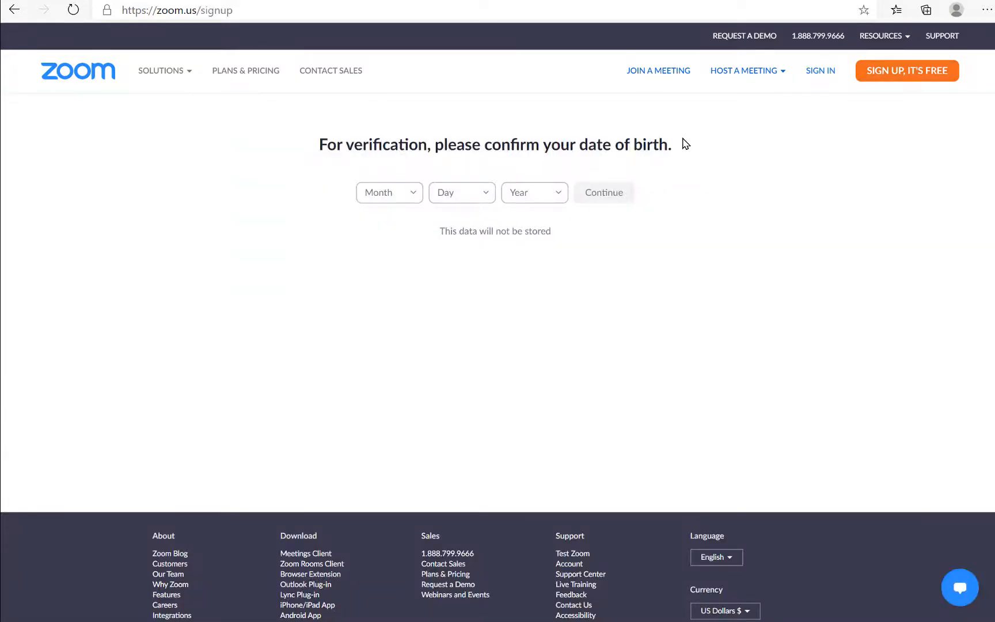
click(388, 192)
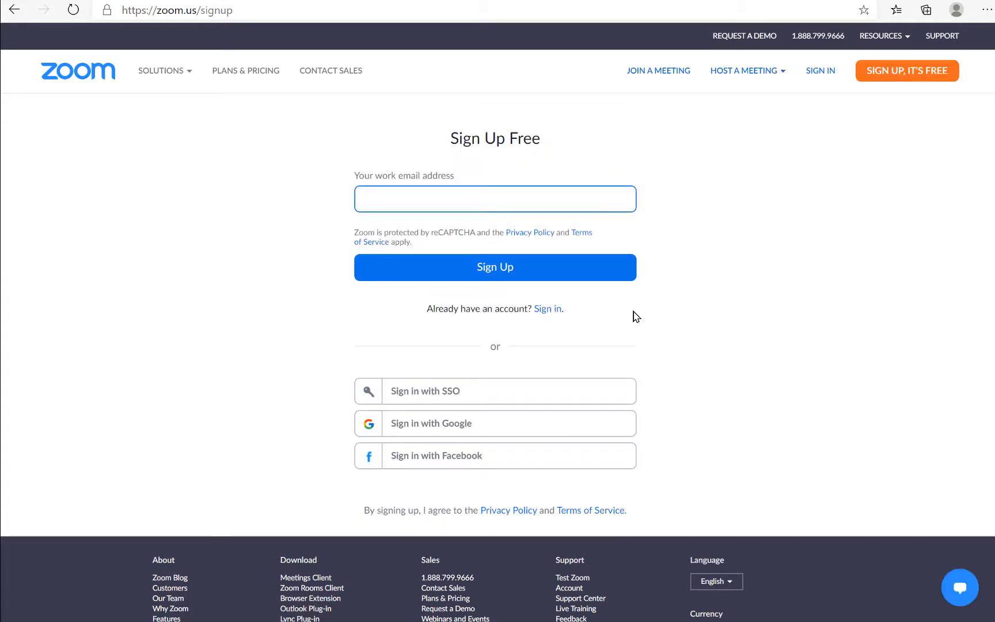
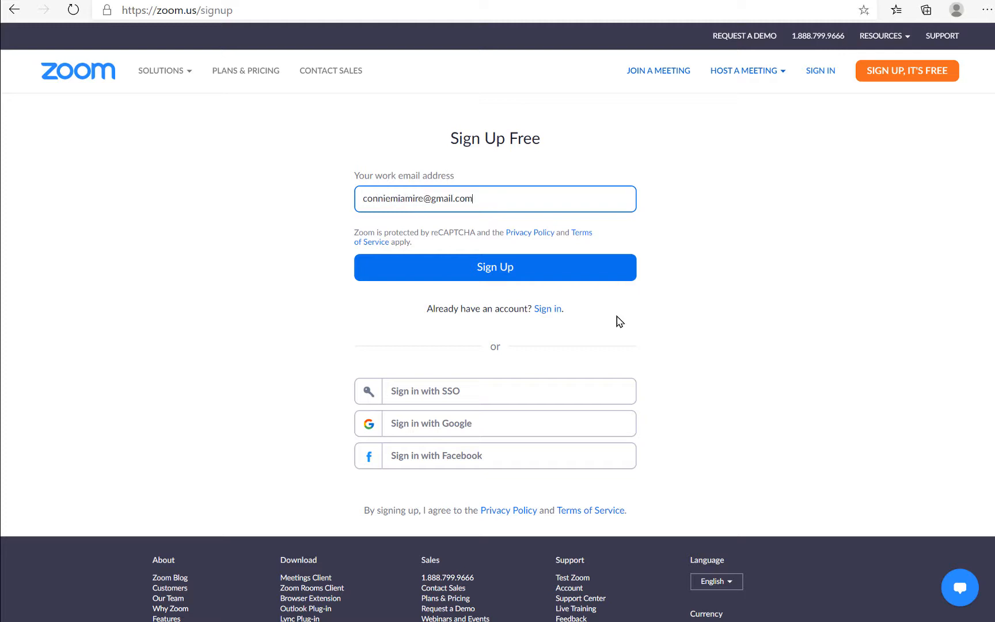
click(495, 267)
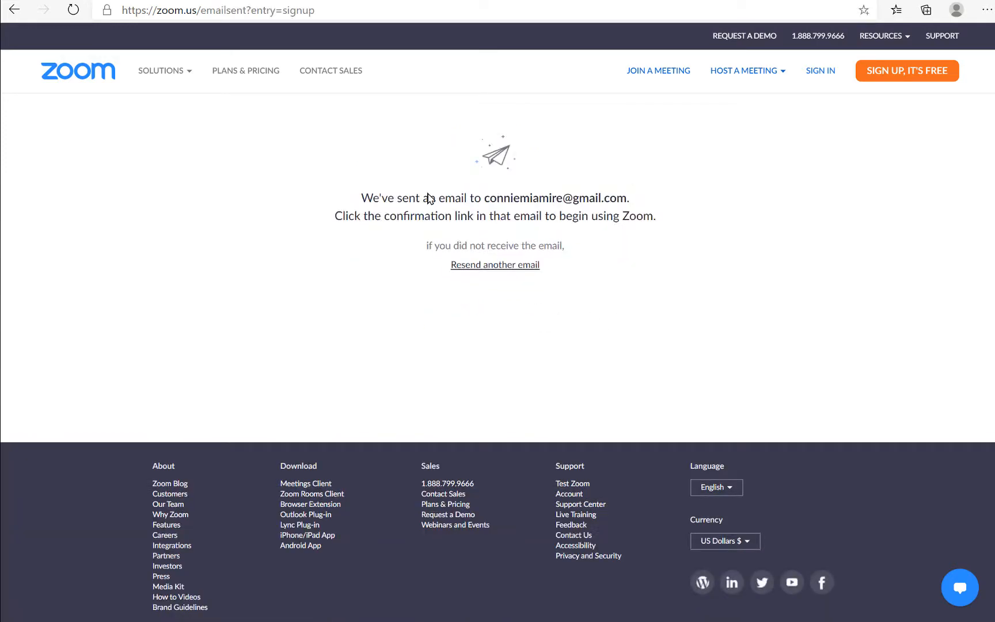
mouse_move(511, 320)
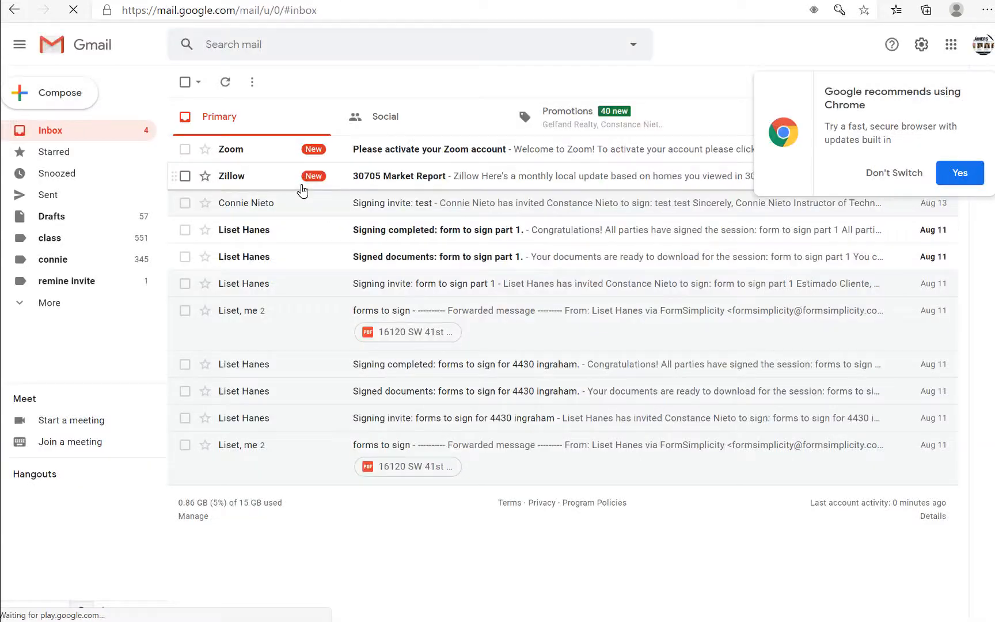
- Follow the Activate Account link in the 'Please activate your Zoom account' email
click(430, 149)
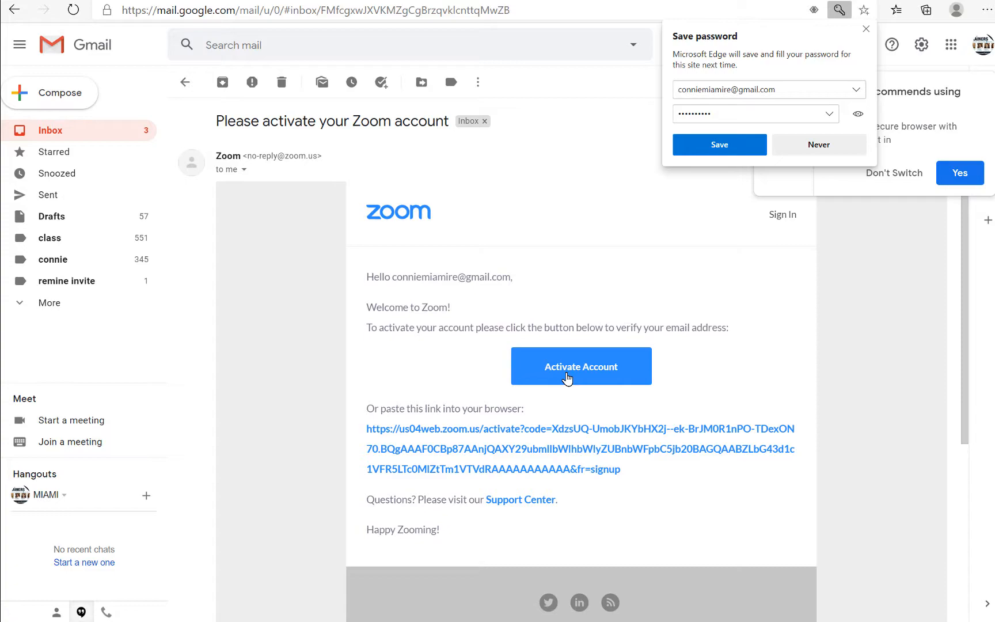
click(581, 366)
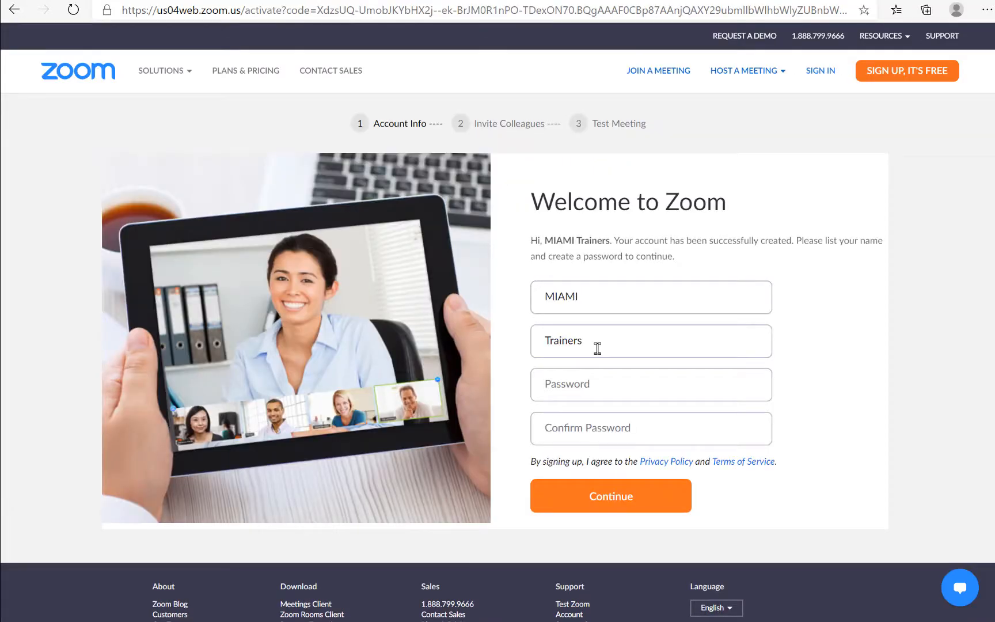
- Set the account password, skip inviting colleagues and go to My Account
text(••••••••••)
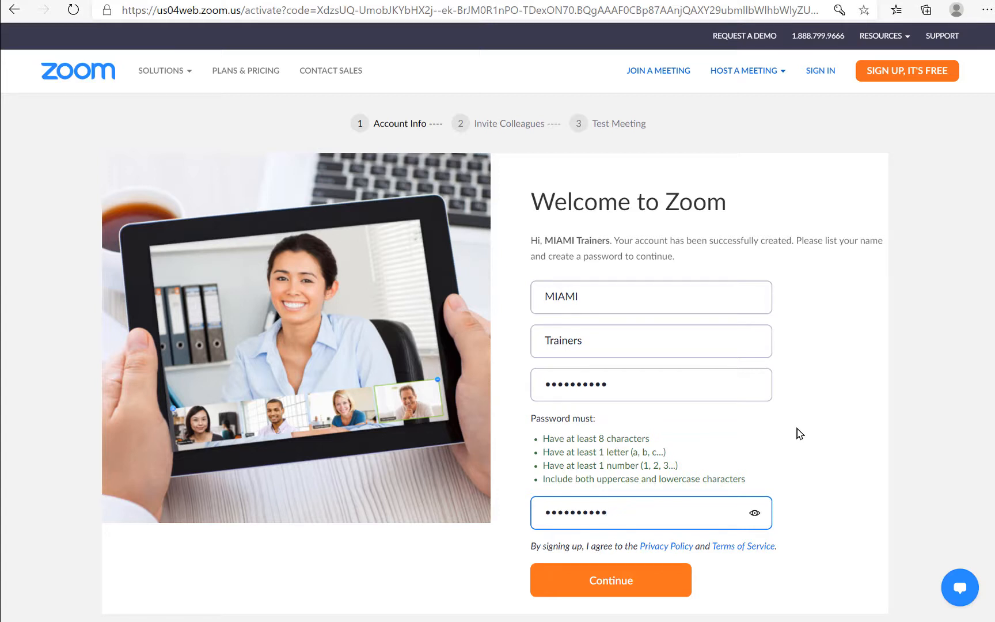
click(611, 580)
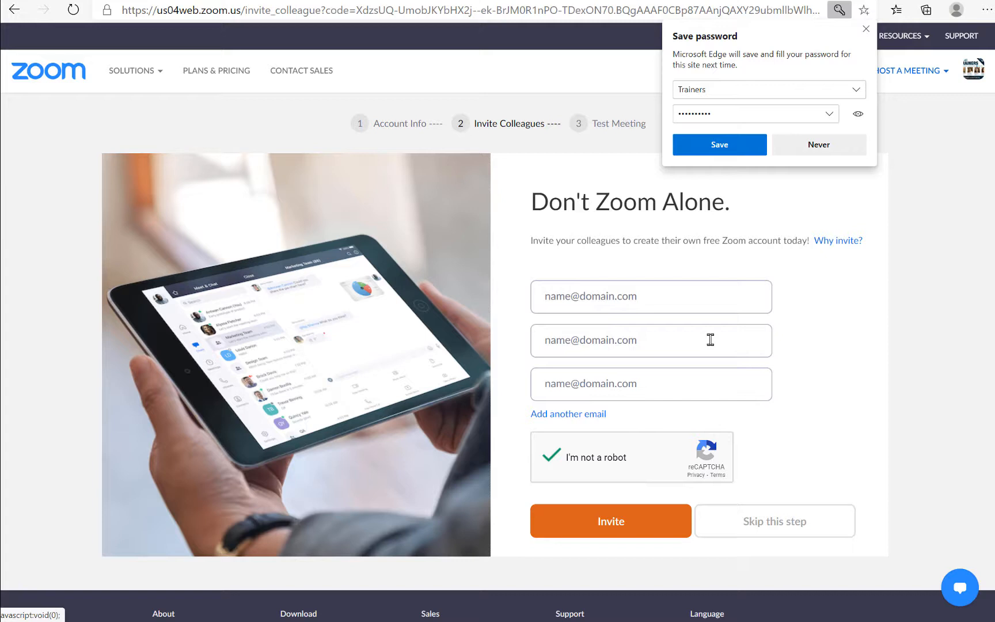
click(775, 520)
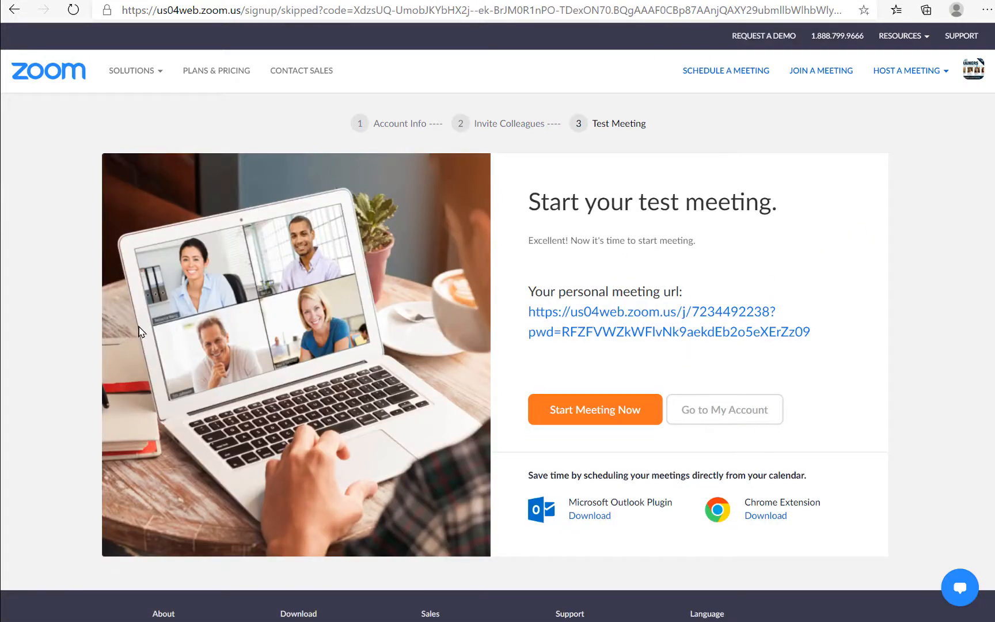
mouse_move(529, 462)
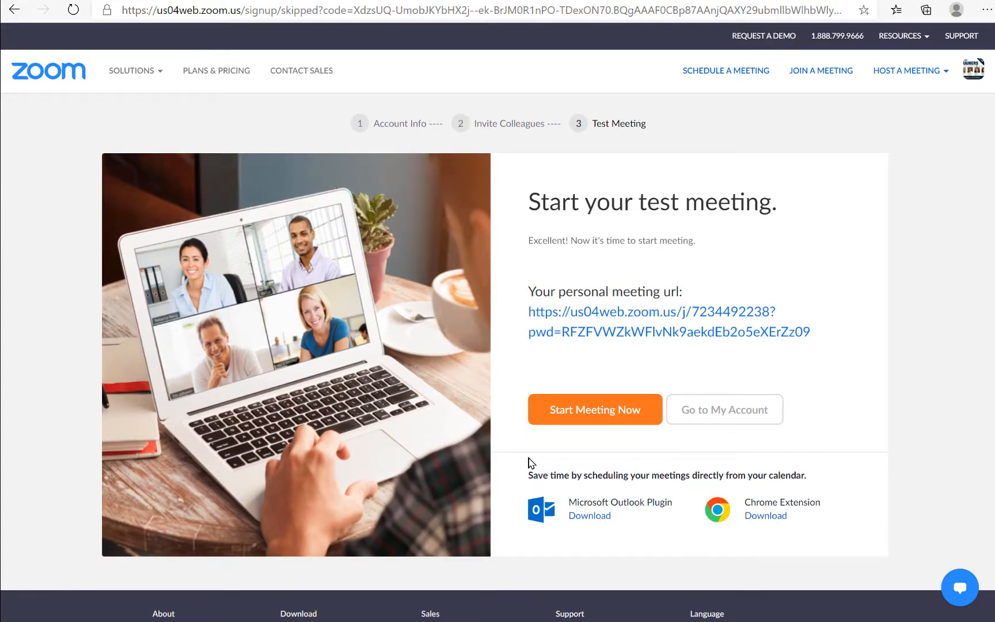
click(724, 410)
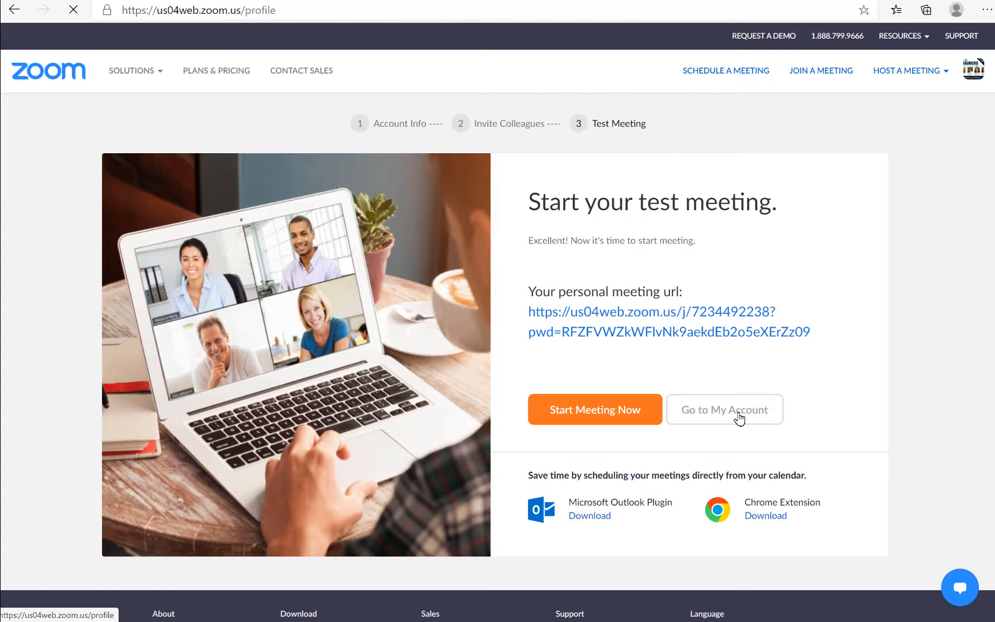
- Review the MIAMI Trainers profile page down through meeting ID and sign-in settings
click(724, 409)
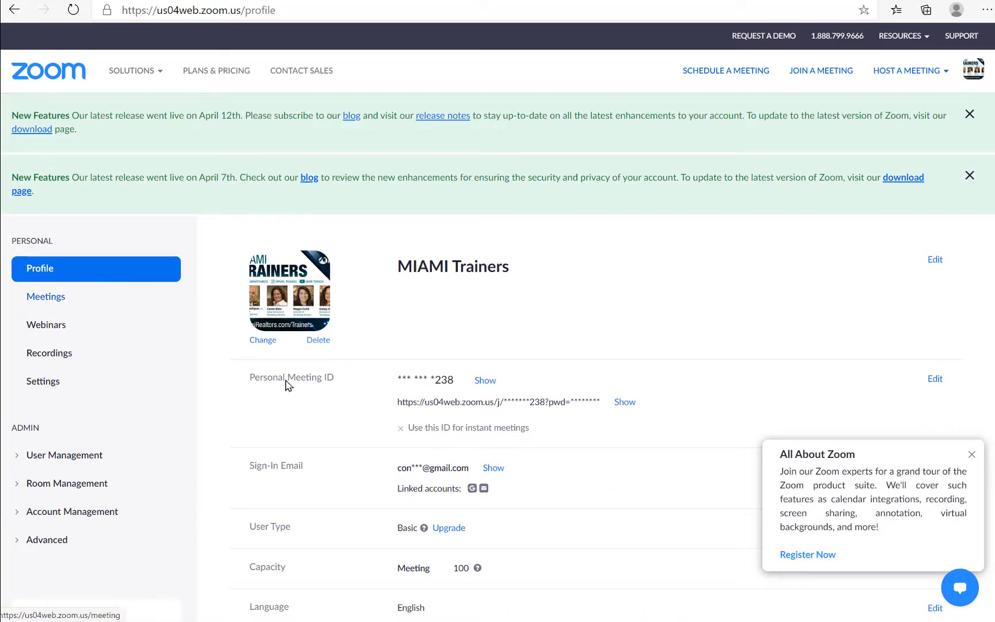
click(262, 340)
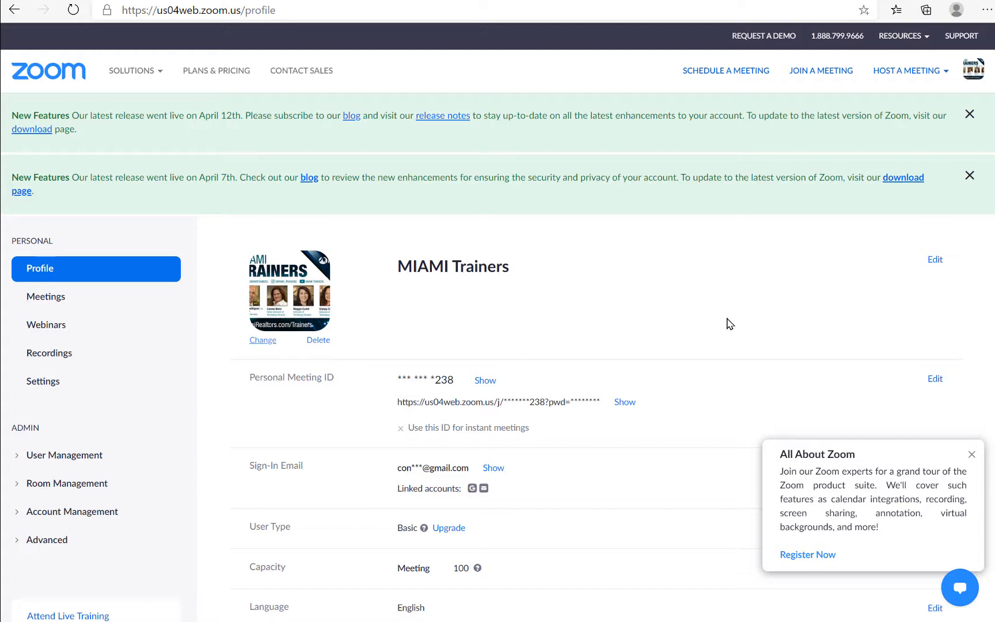
scroll(down, 3)
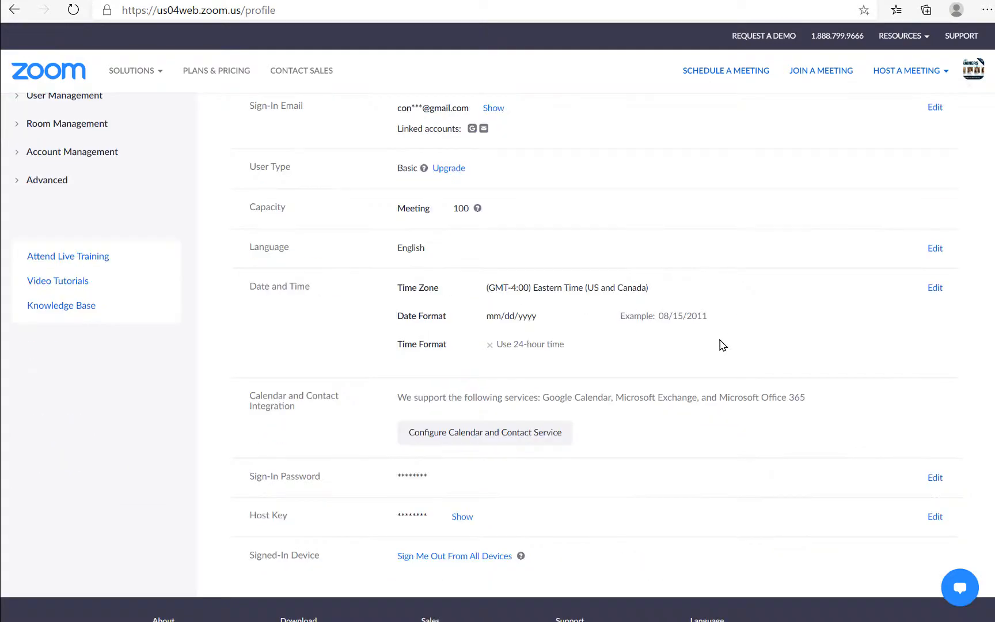
mouse_move(99, 349)
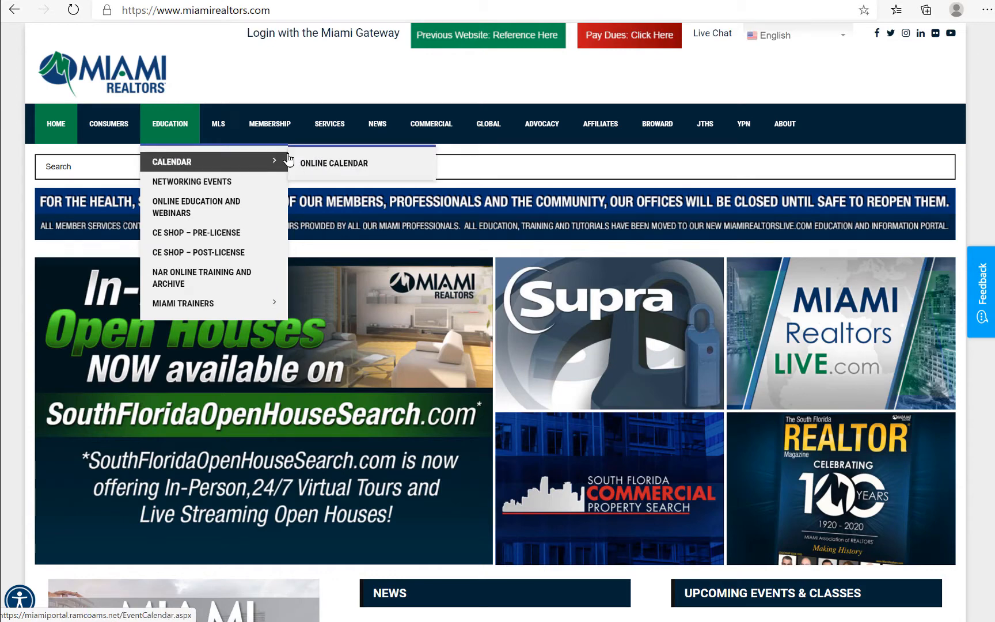
- Find the Zoom: 45hr Post License Class event on August 24 in the online calendar
click(333, 163)
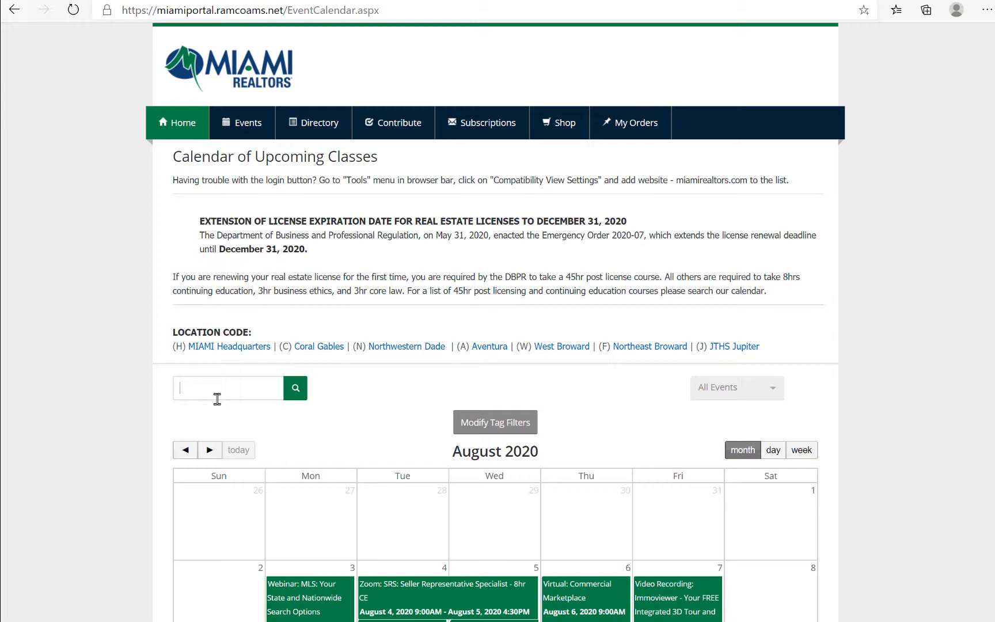
mouse_move(212, 393)
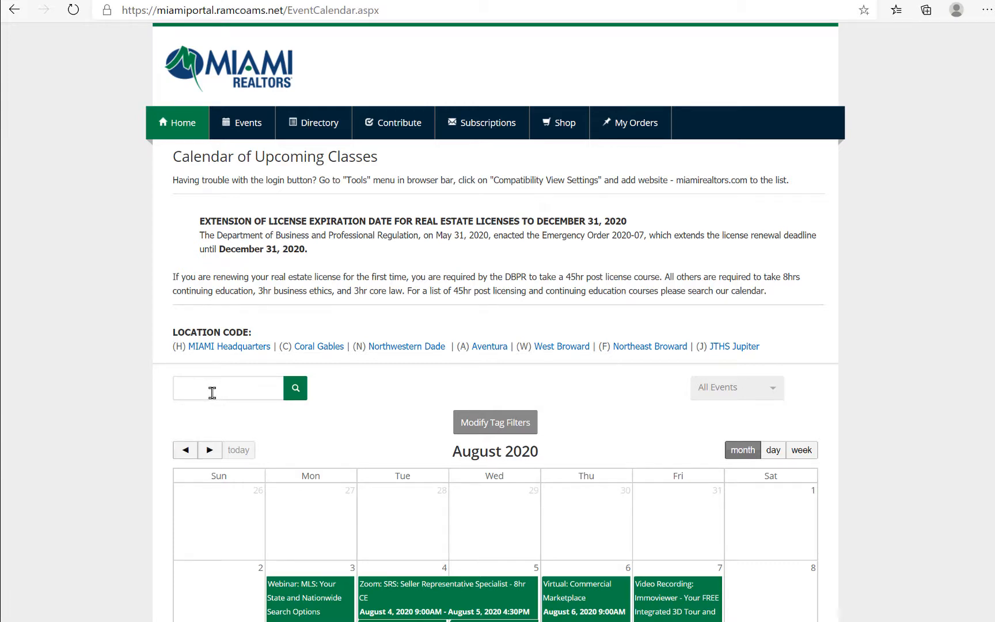
scroll(down, 3)
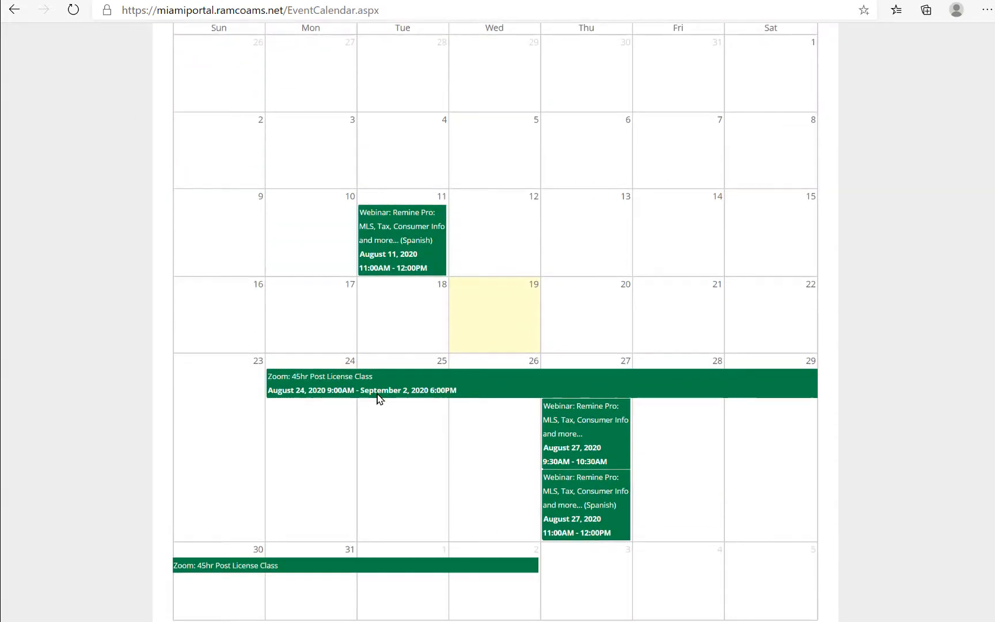
scroll(down, 3)
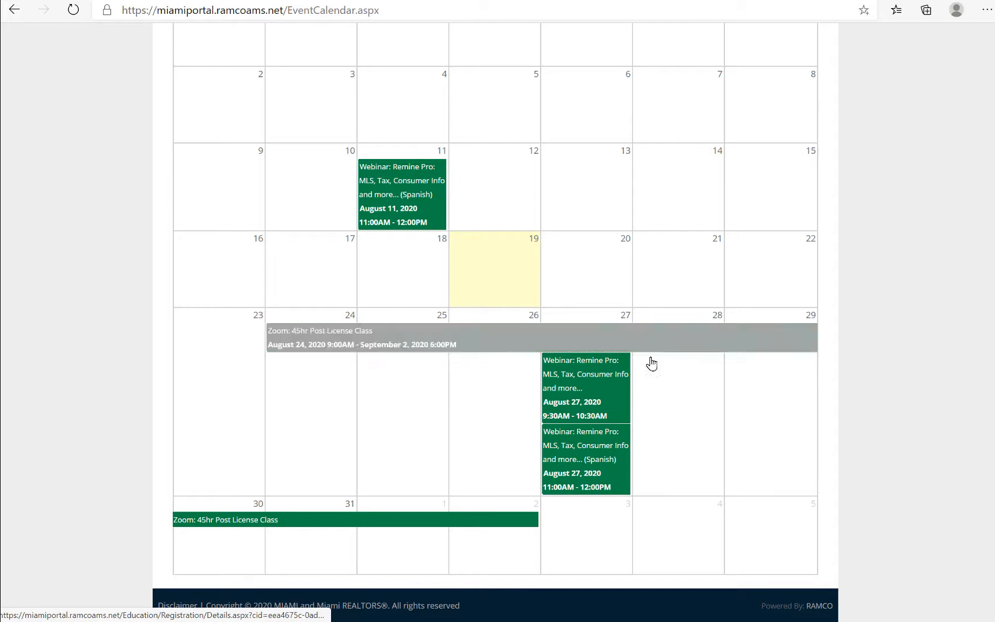
click(319, 330)
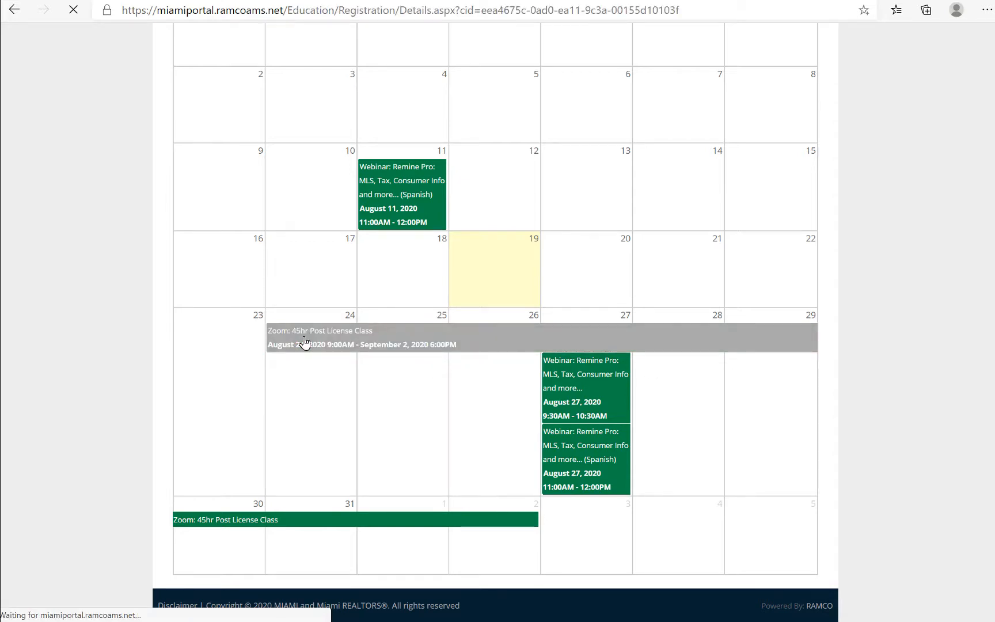
- Log in through the MIAMI Gateway to register for the class
click(319, 330)
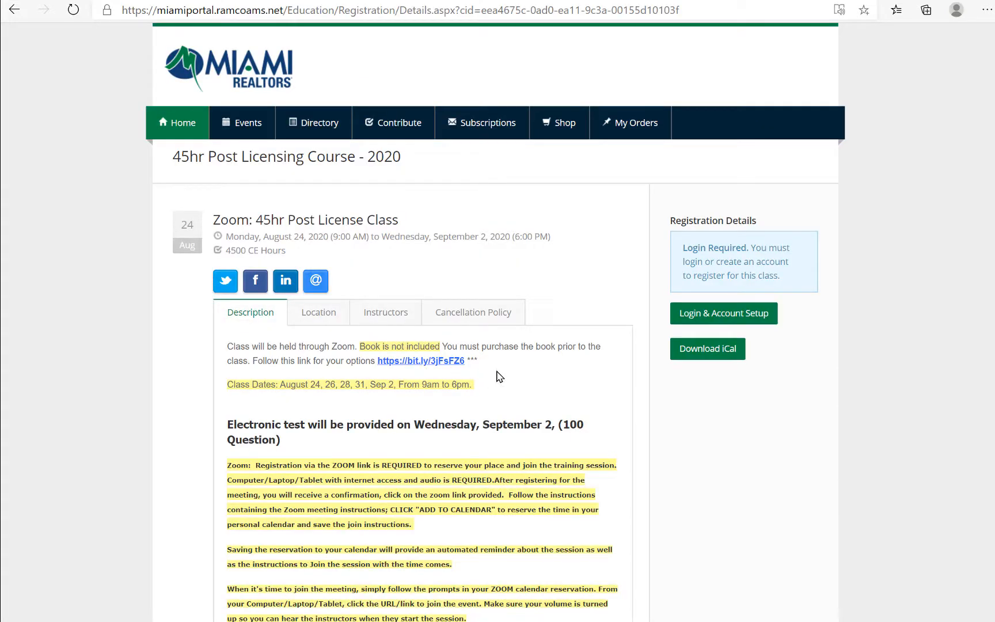
mouse_move(724, 330)
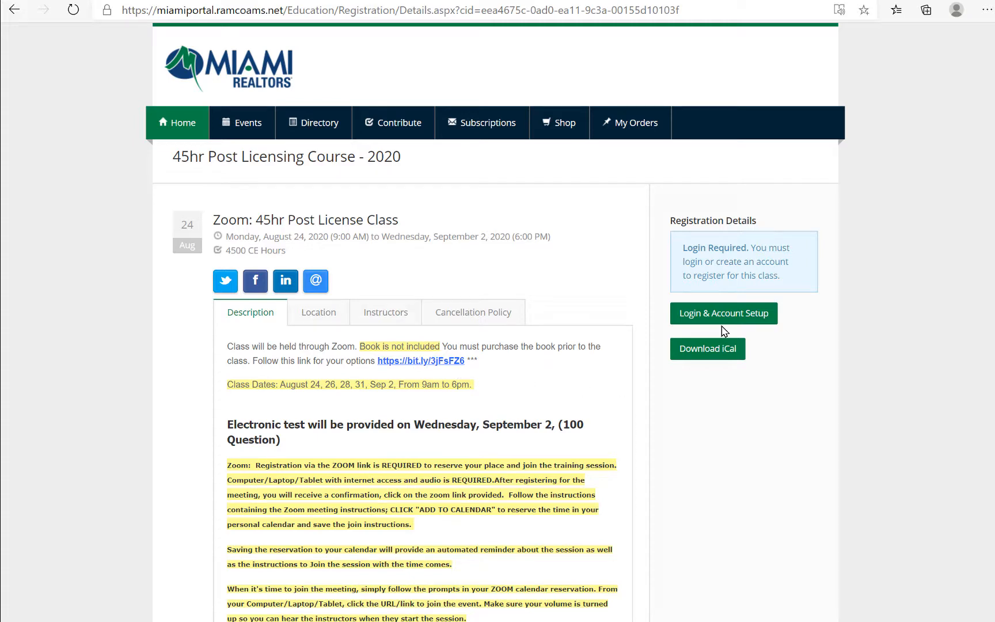
click(723, 313)
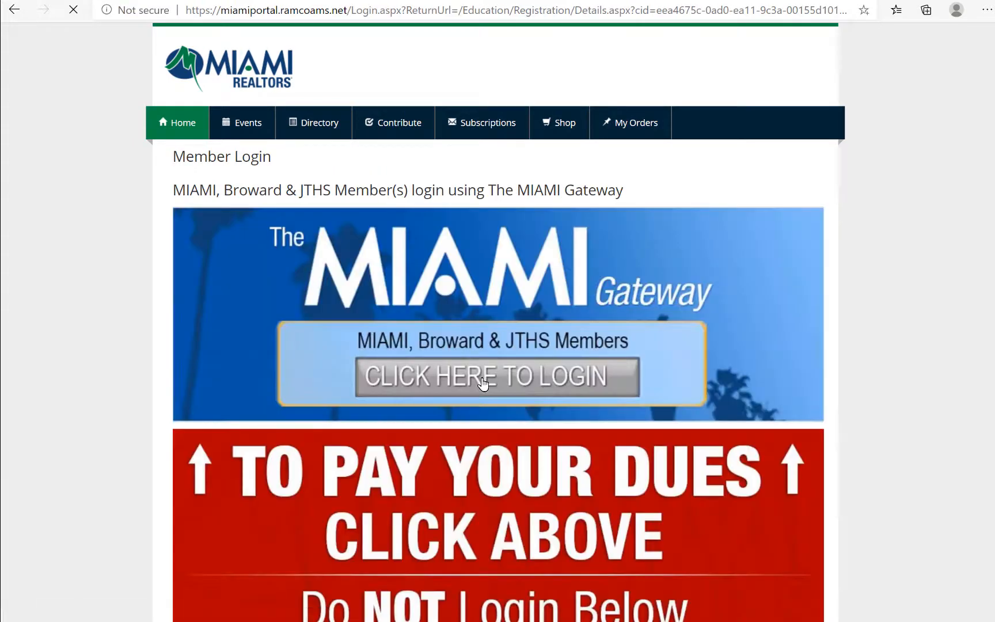
click(484, 376)
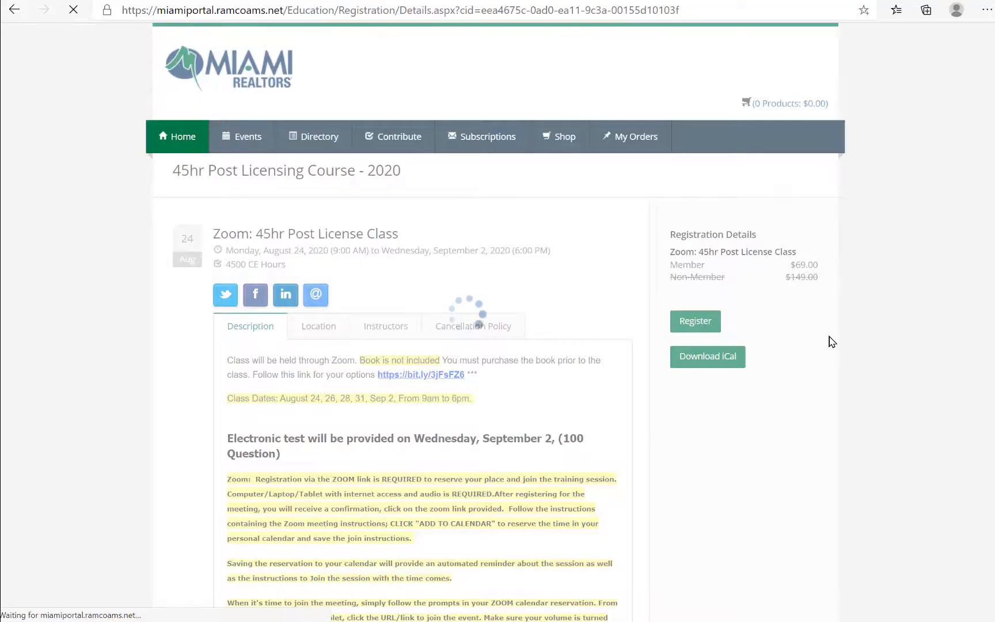
- Register for the 45hr Post License Class and proceed from the order summary to payment
click(695, 321)
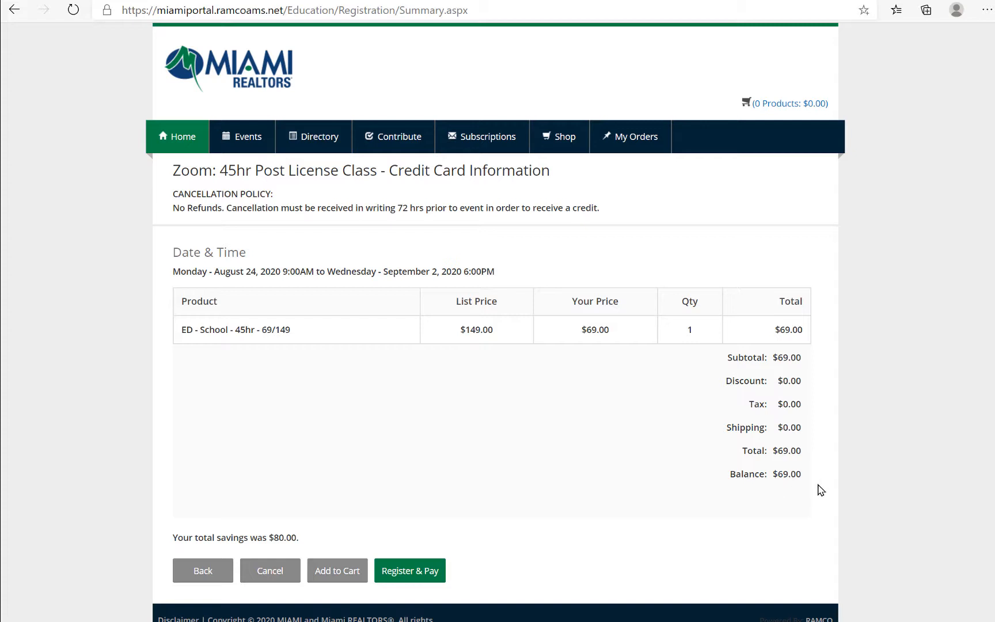
scroll(down, 3)
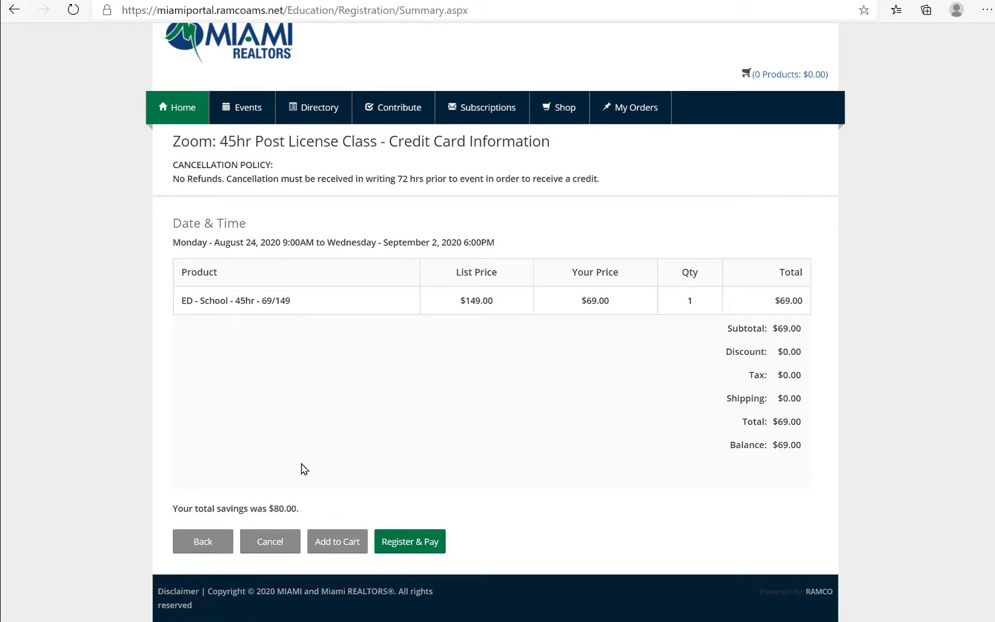
click(410, 541)
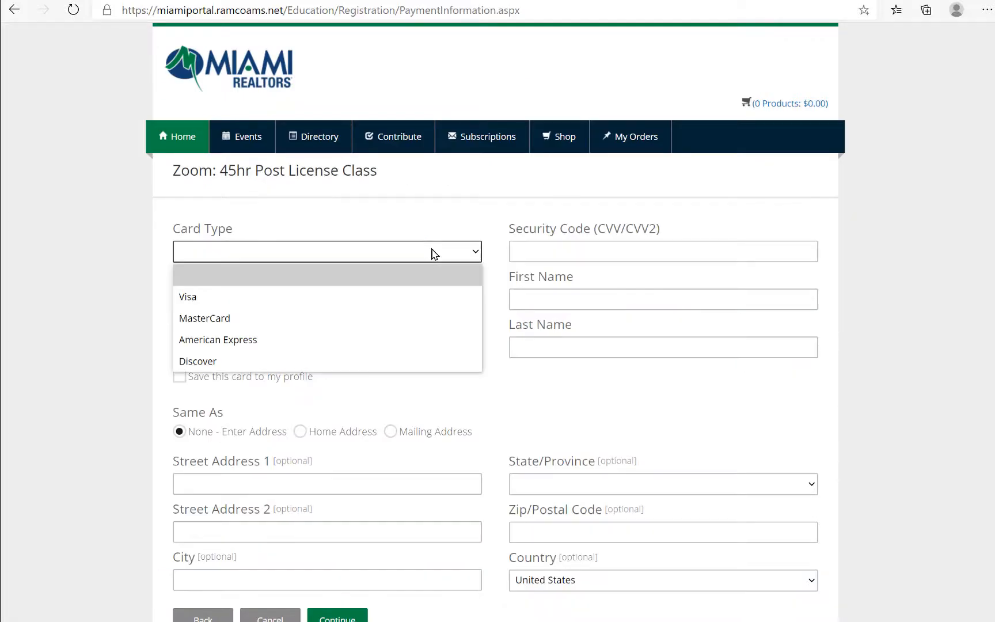
- Pay with a Visa card and submit the billing details
click(188, 297)
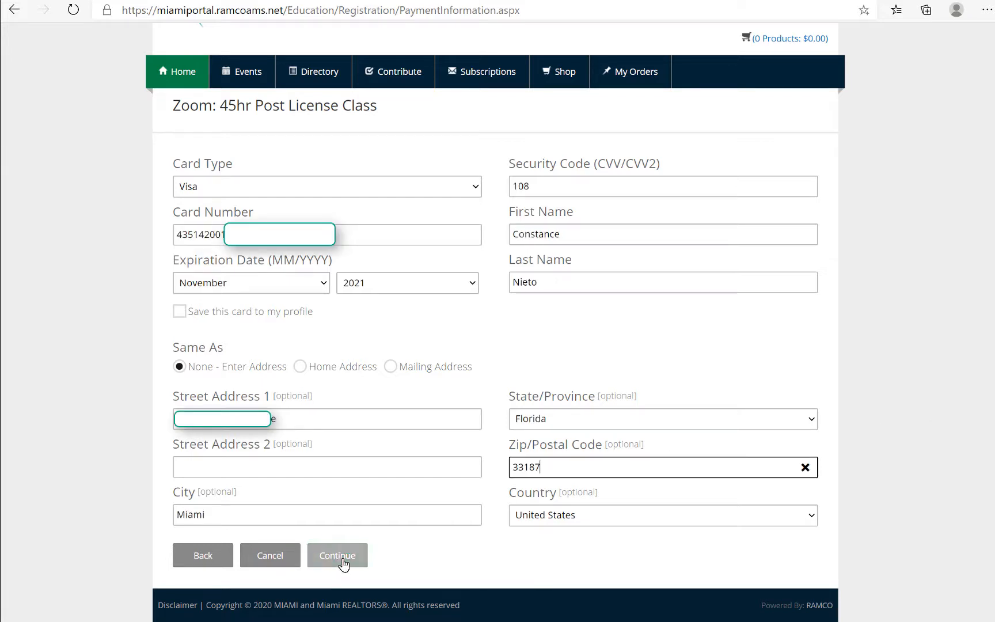
click(337, 555)
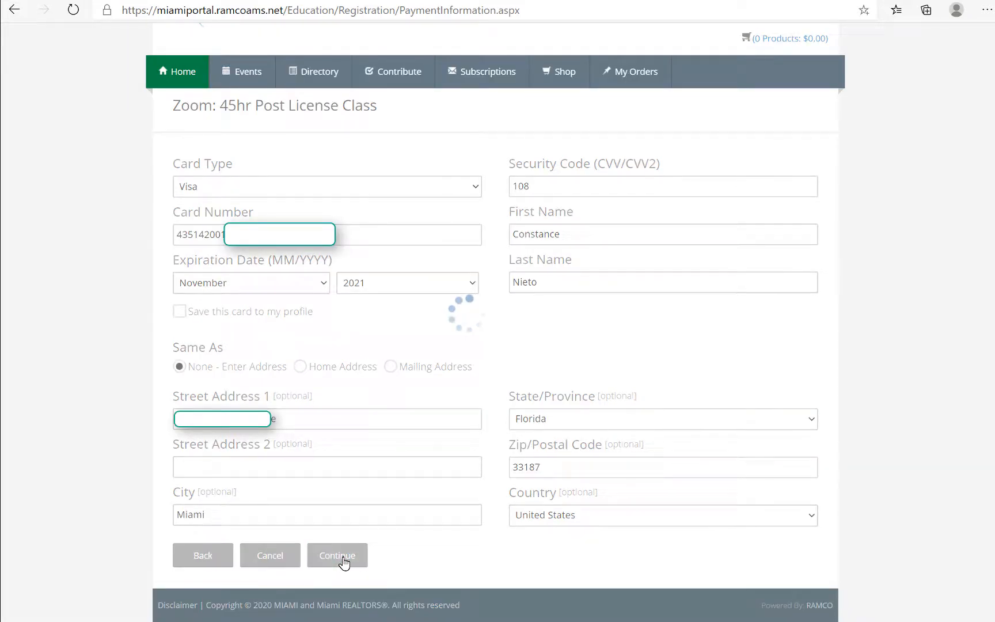
click(337, 555)
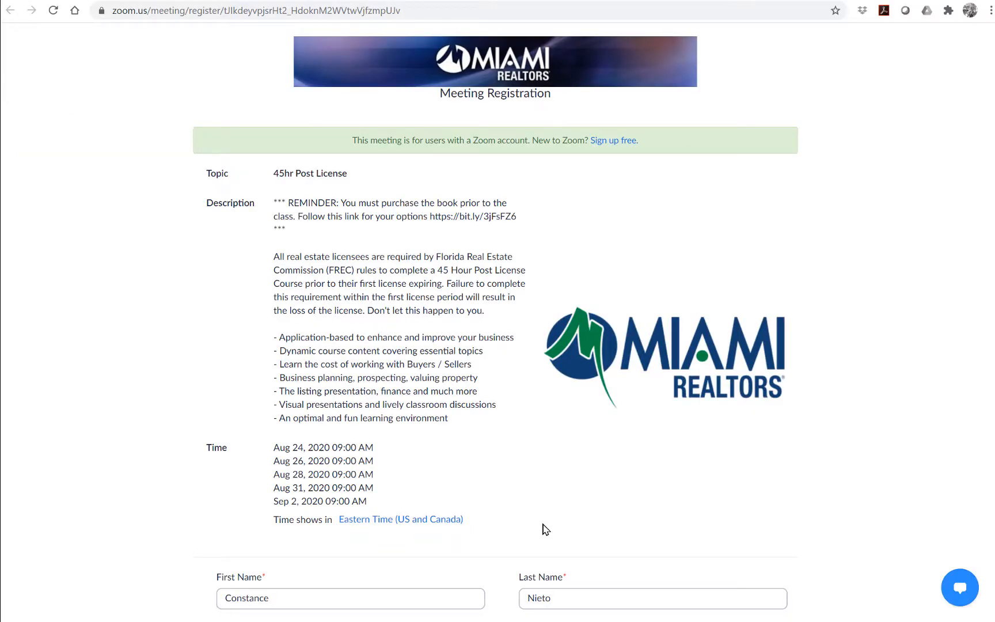
- Fill in the real estate license number and submit the 45hr Post License meeting registration
scroll(down, 3)
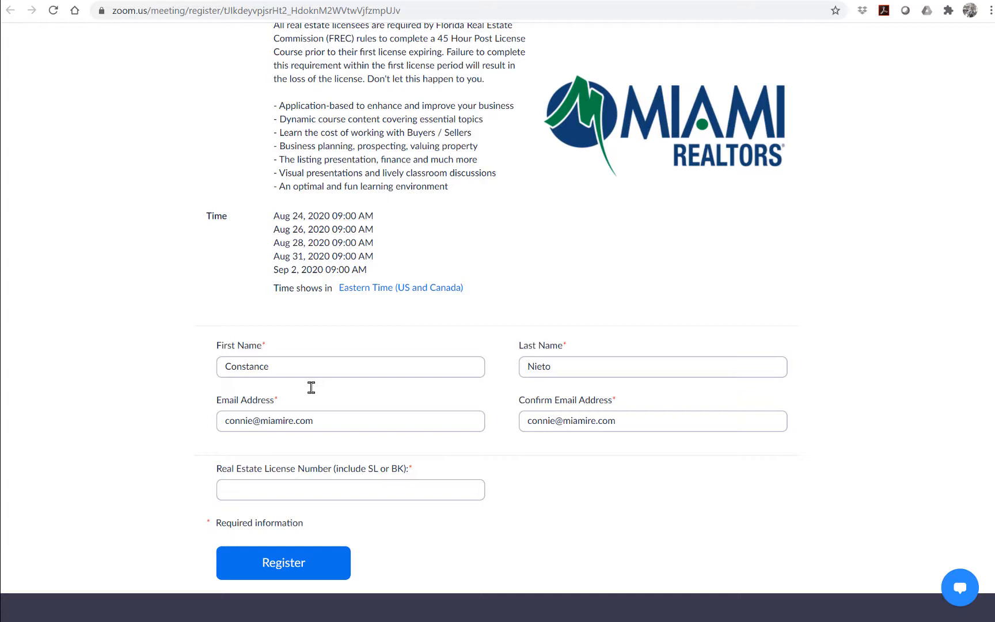
scroll(down, 3)
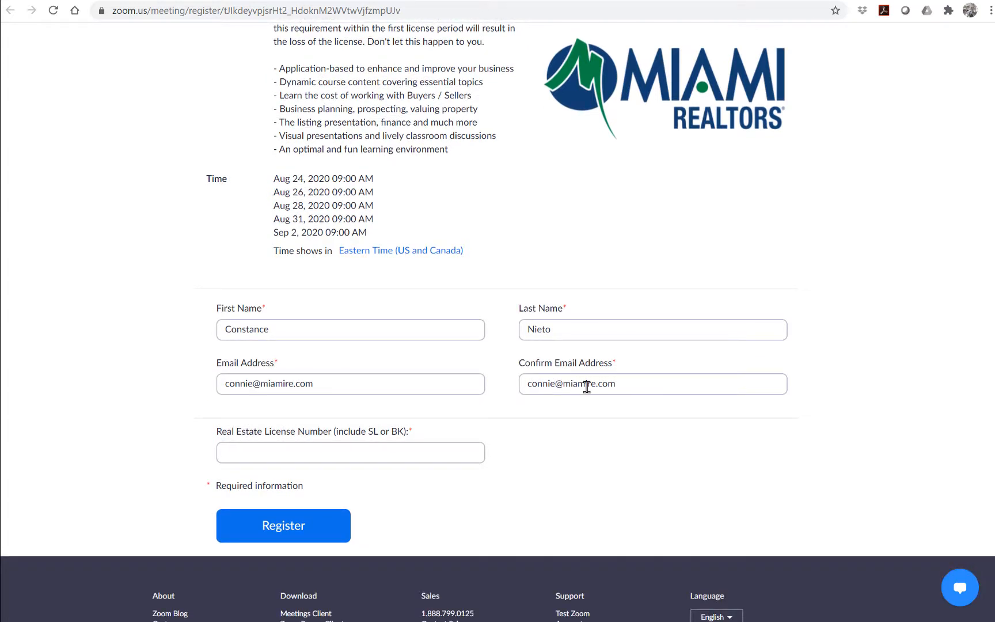
click(350, 452)
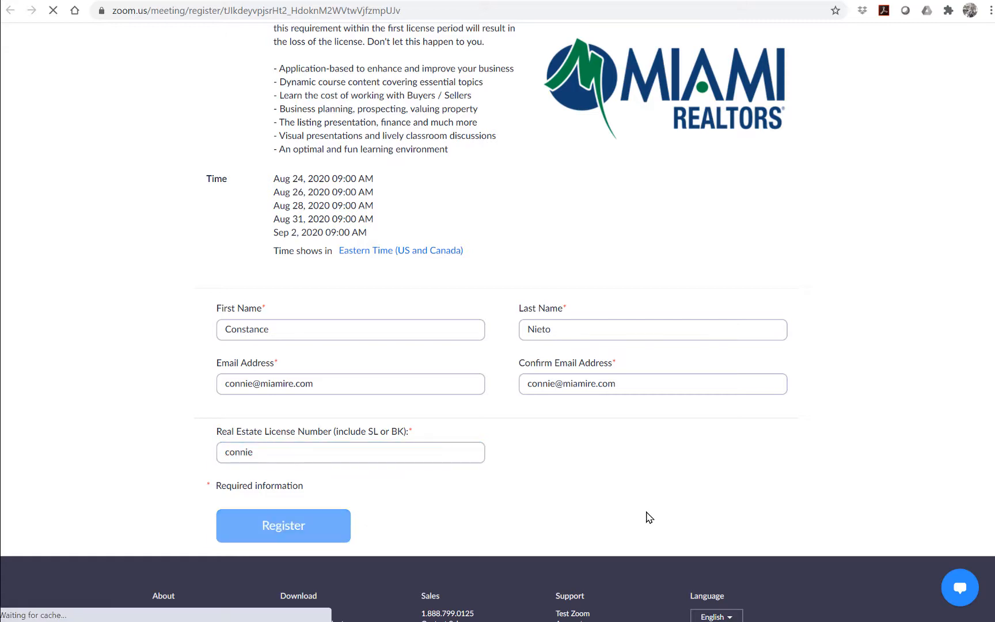
click(284, 526)
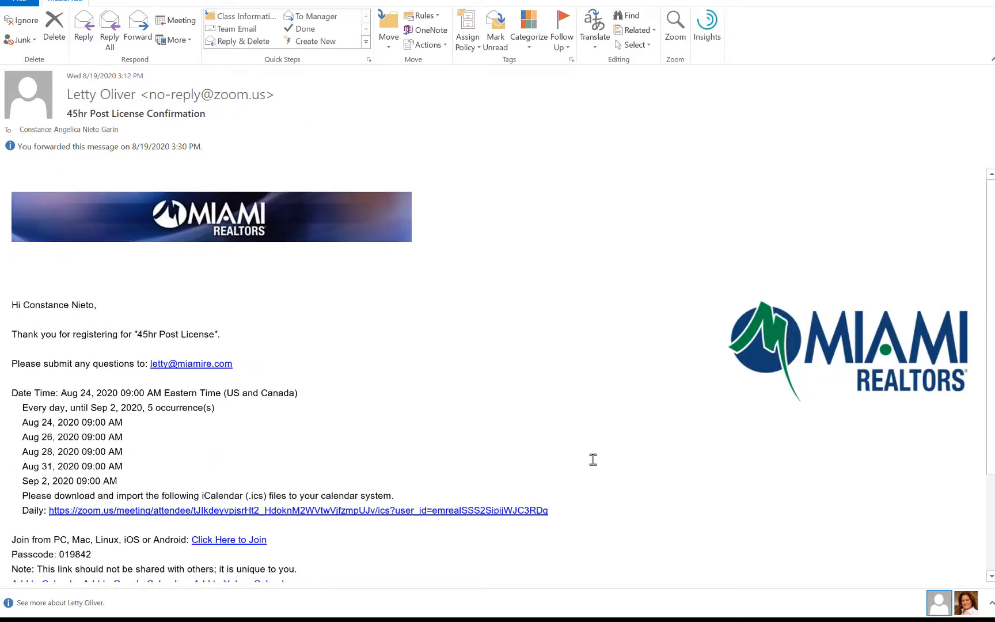
- Read through the registration confirmation email with the Zoom join link
scroll(down, 3)
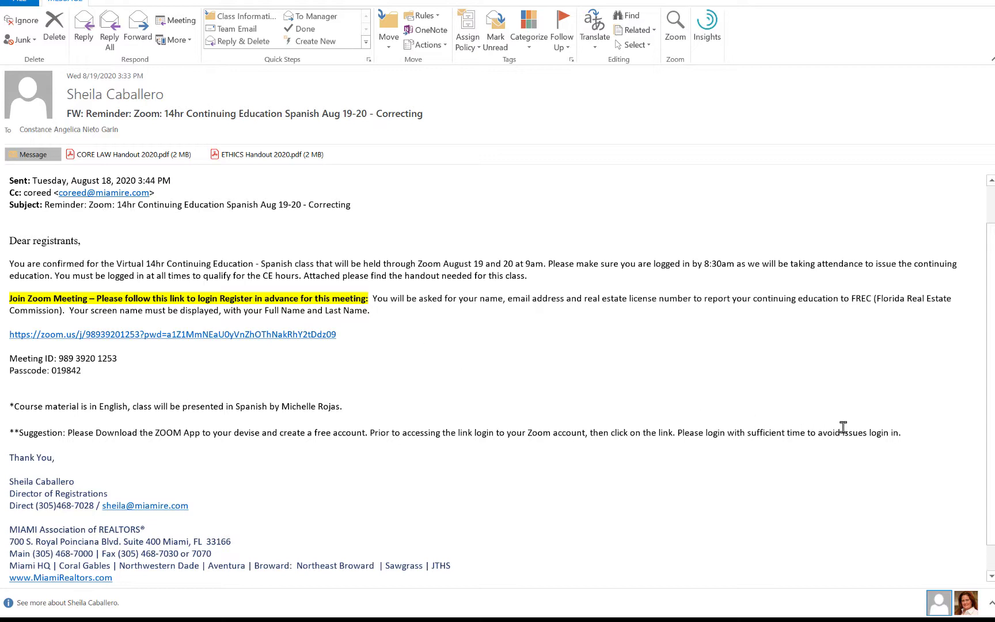
mouse_move(934, 390)
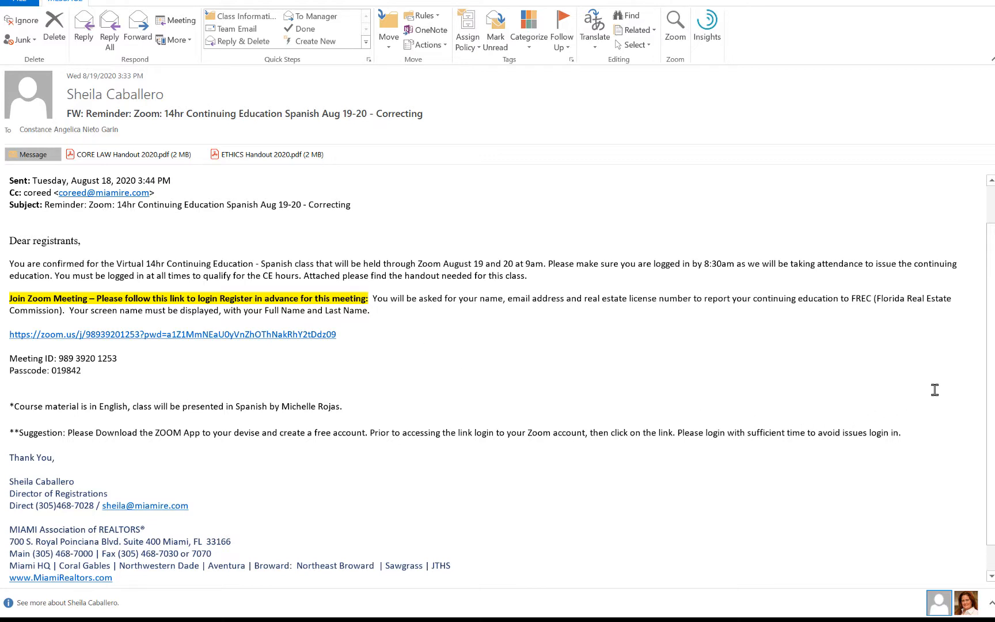
mouse_move(202, 321)
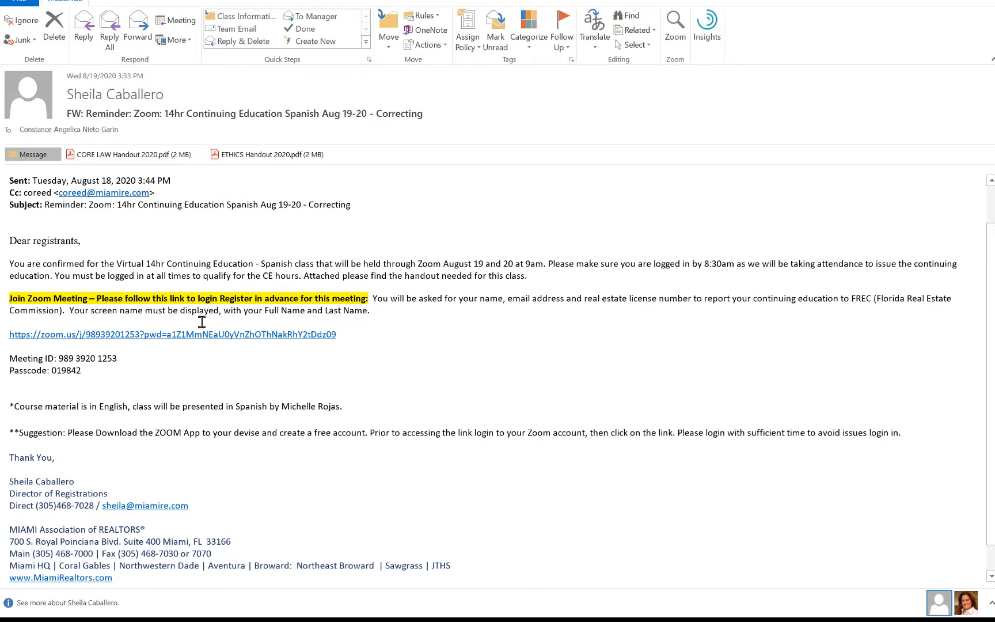
mouse_move(209, 352)
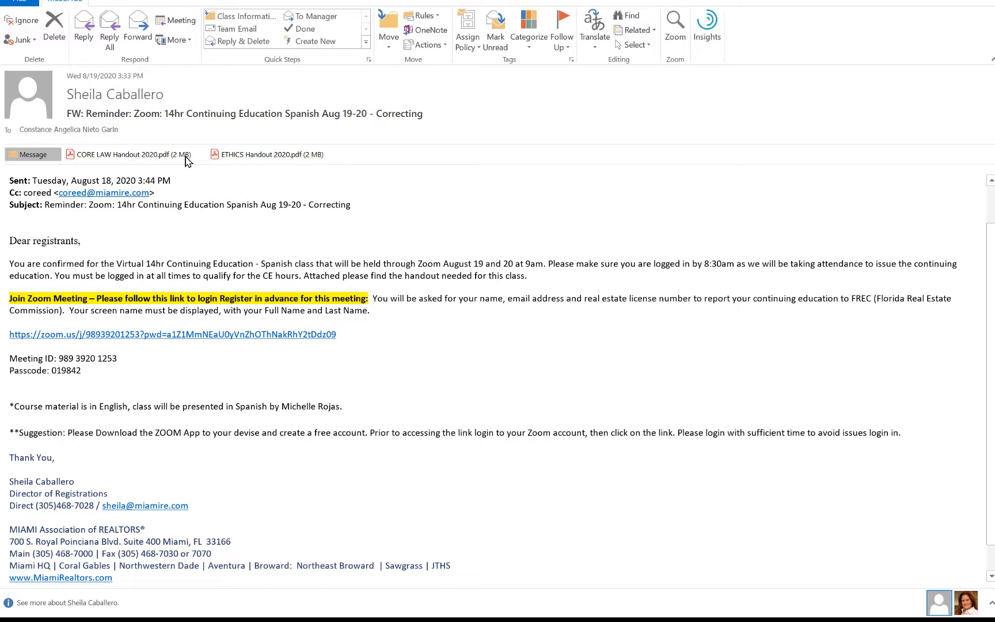
mouse_move(496, 161)
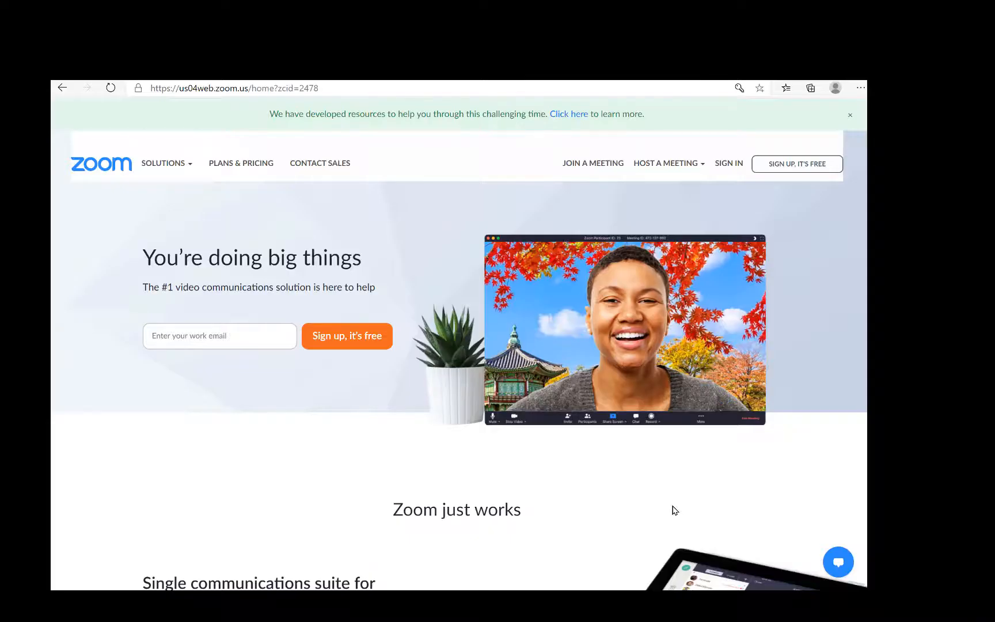
- Join the zoom zoom zoom for members meeting from the Gmail invitation link
click(729, 163)
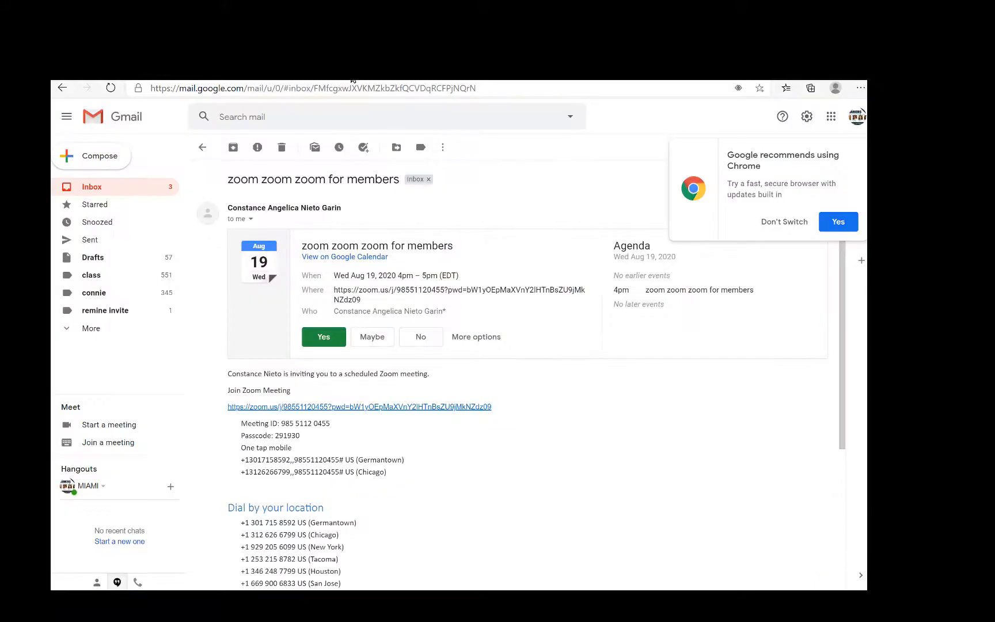
click(359, 406)
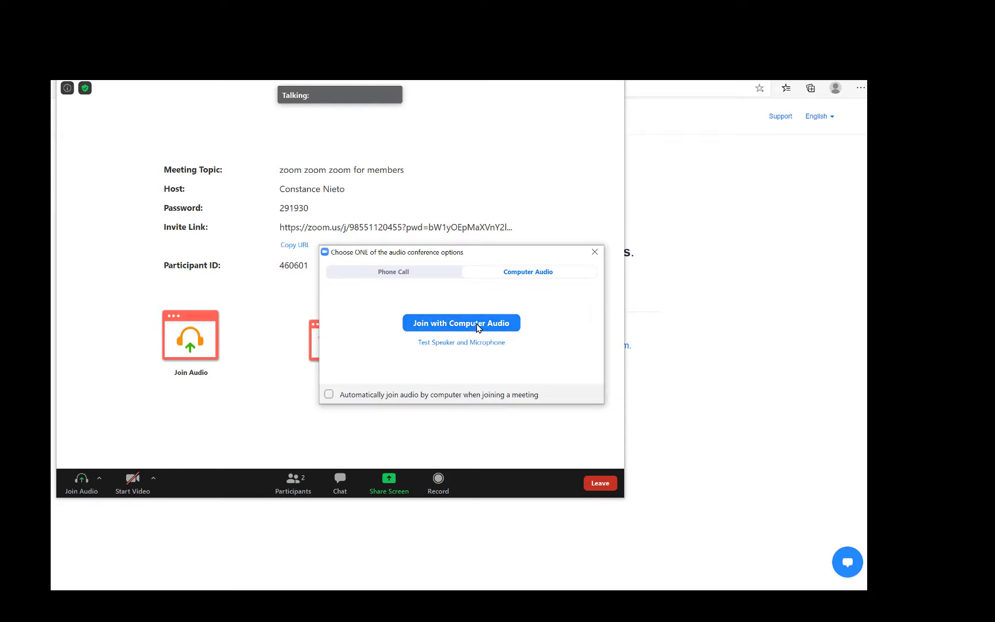
- Join with computer audio, then bring up Choose Virtual Background from the video options
click(461, 322)
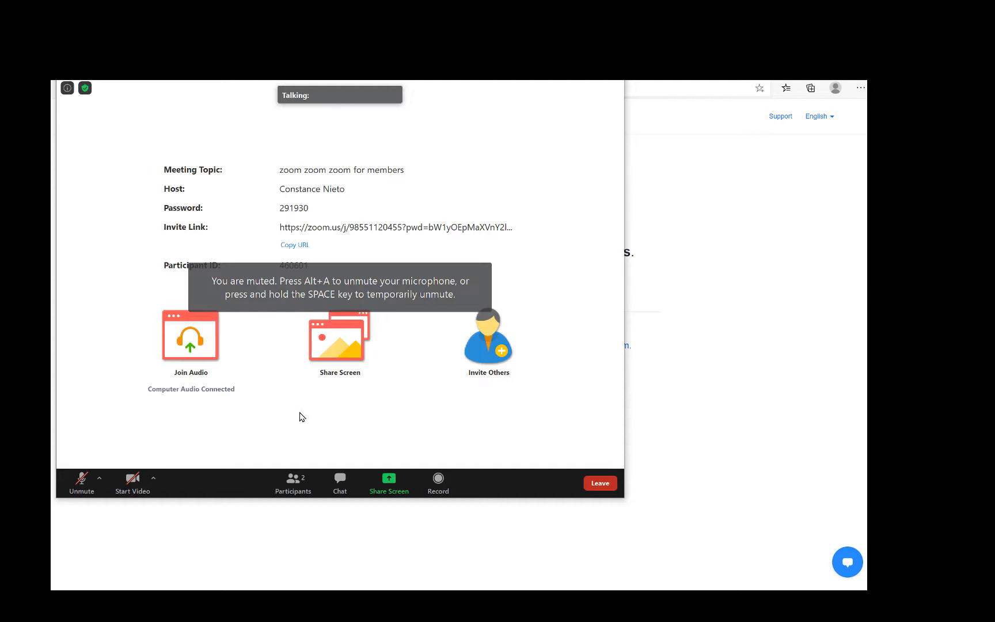
click(153, 479)
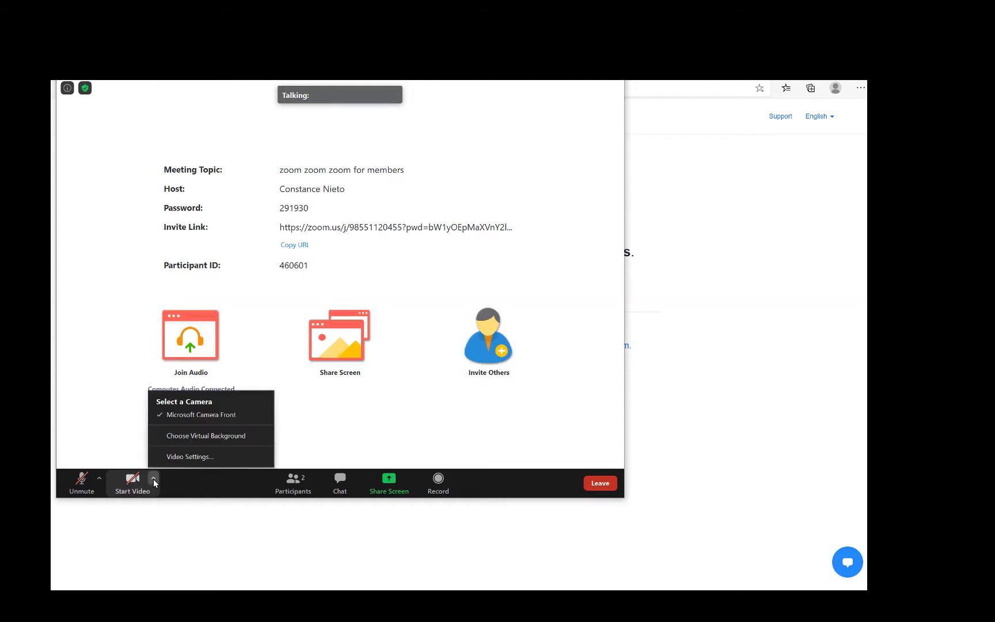
mouse_move(202, 442)
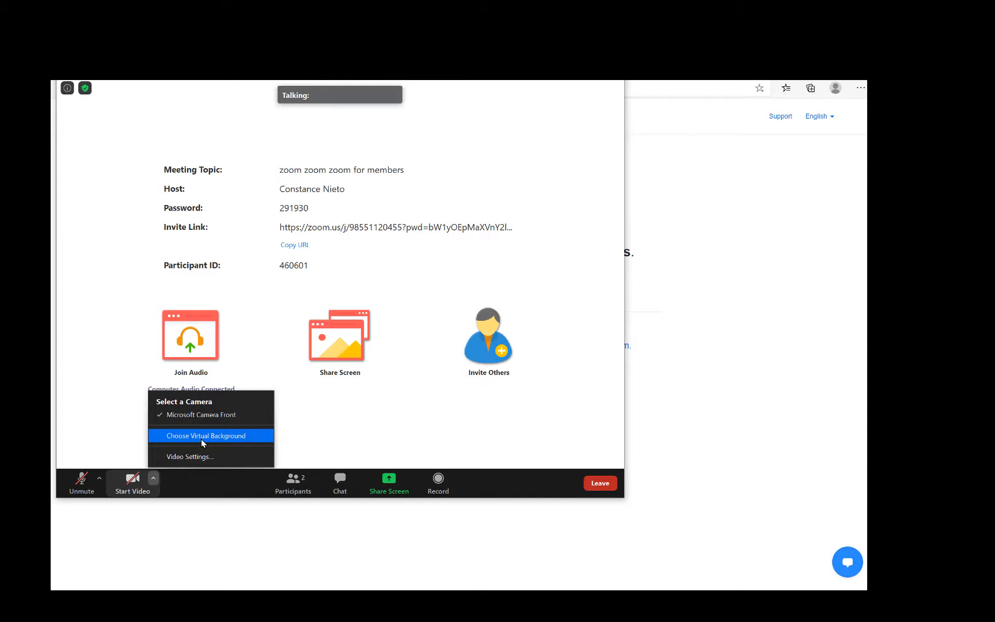
click(206, 435)
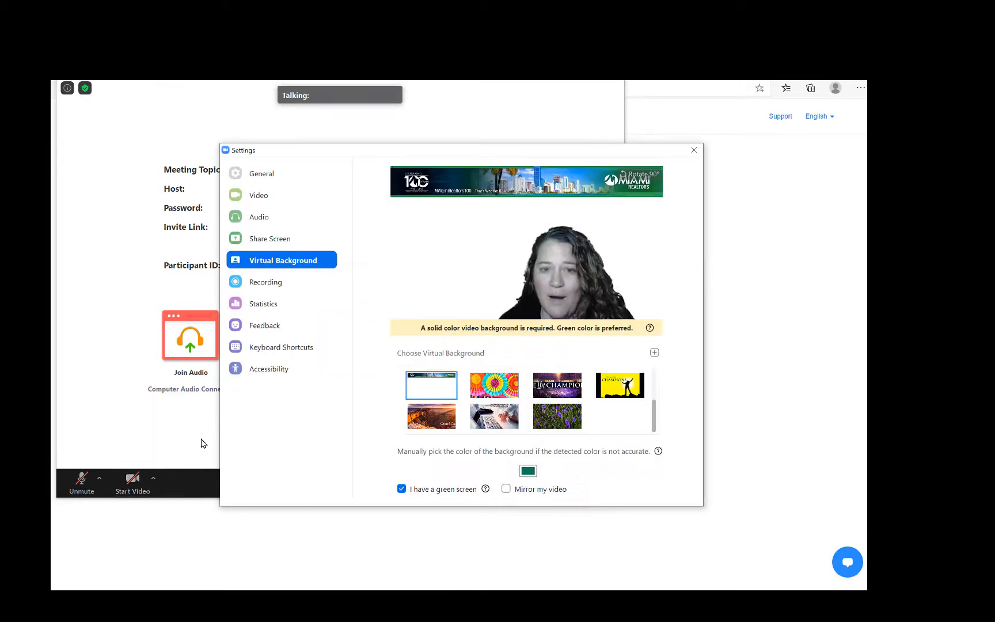
- Select the canyon landscape image as the virtual background
click(431, 416)
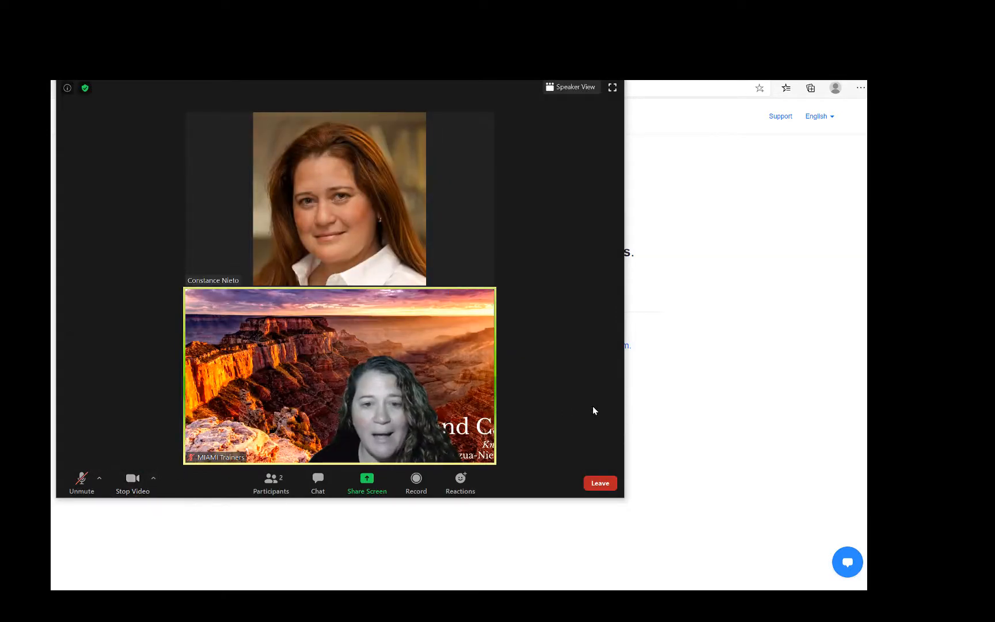
mouse_move(357, 331)
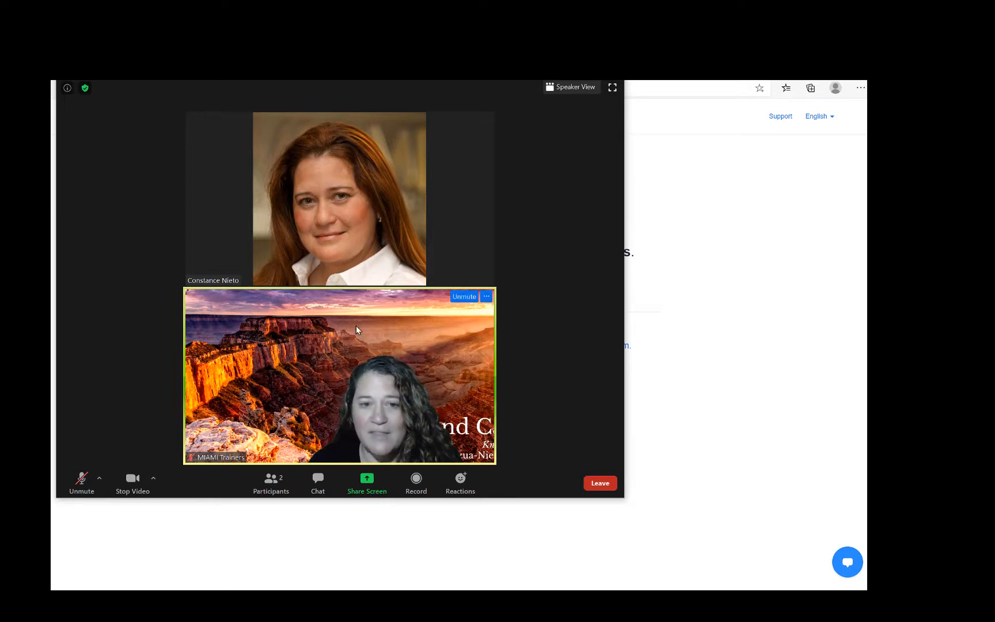
mouse_move(231, 403)
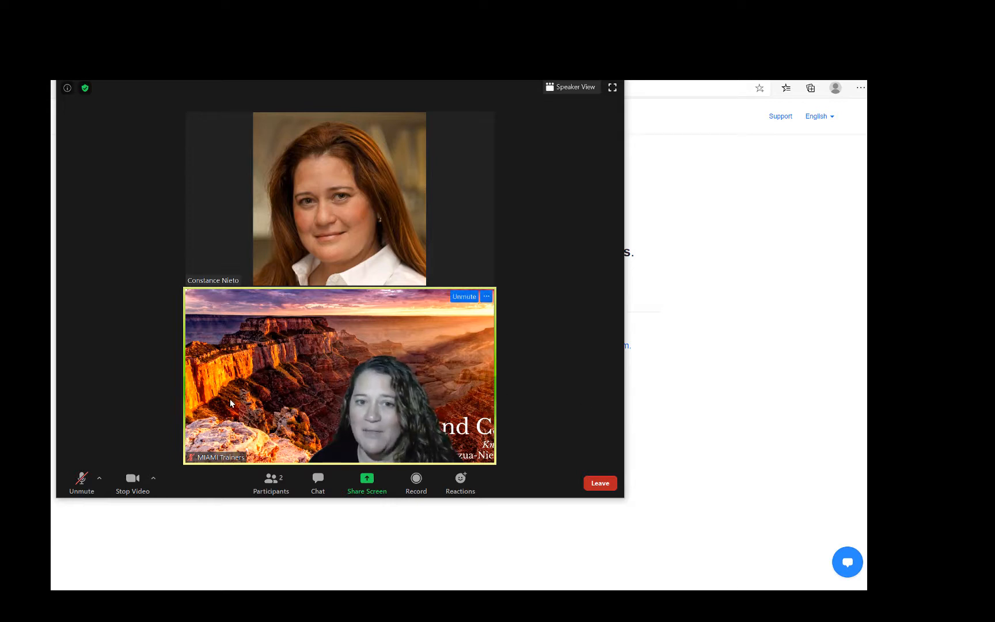
mouse_move(324, 494)
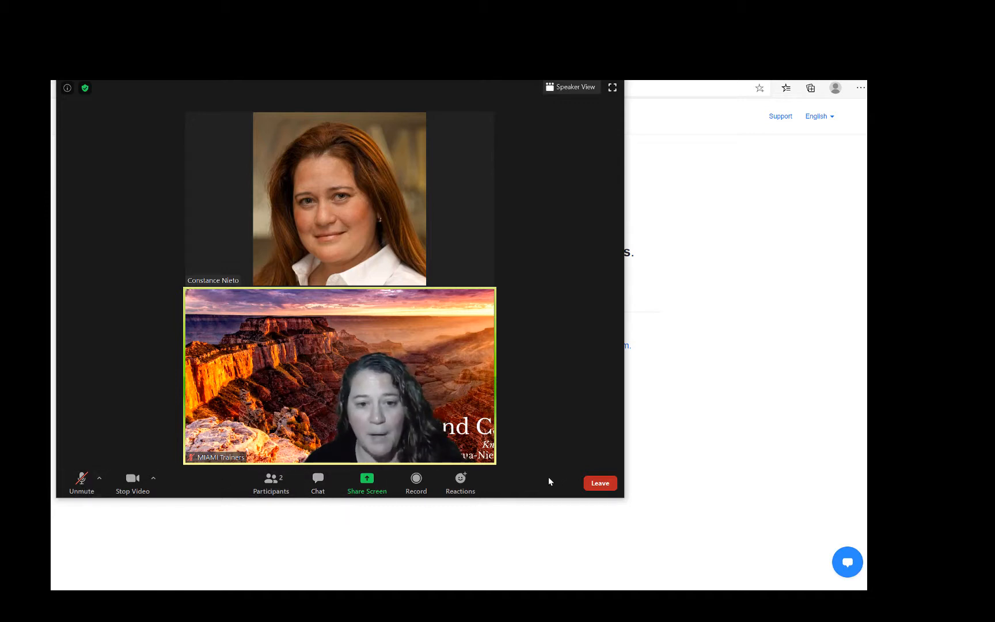
- Show the Zoom Group Chat panel beside the meeting video
click(318, 478)
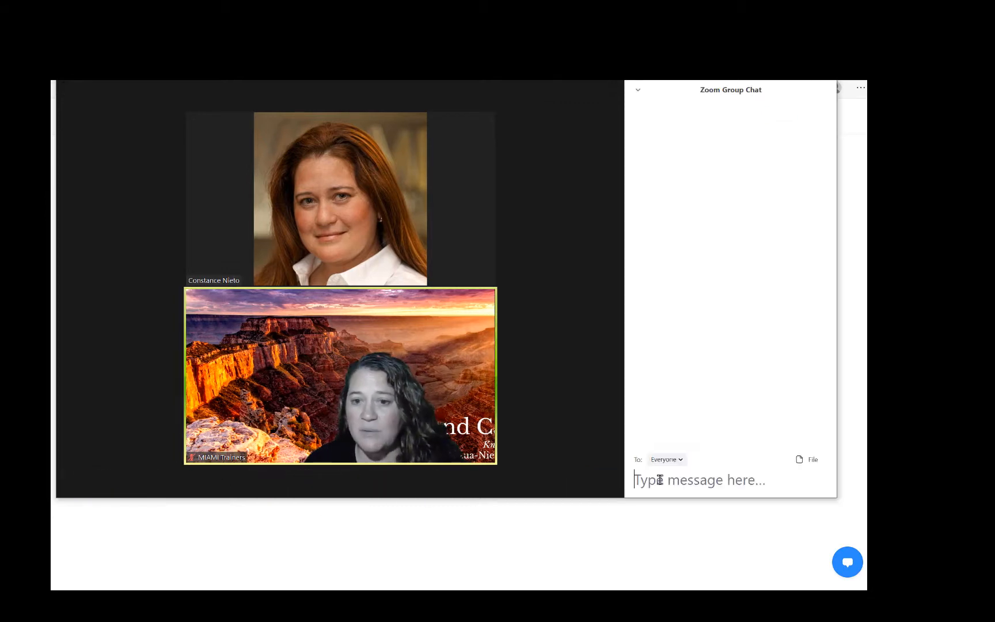